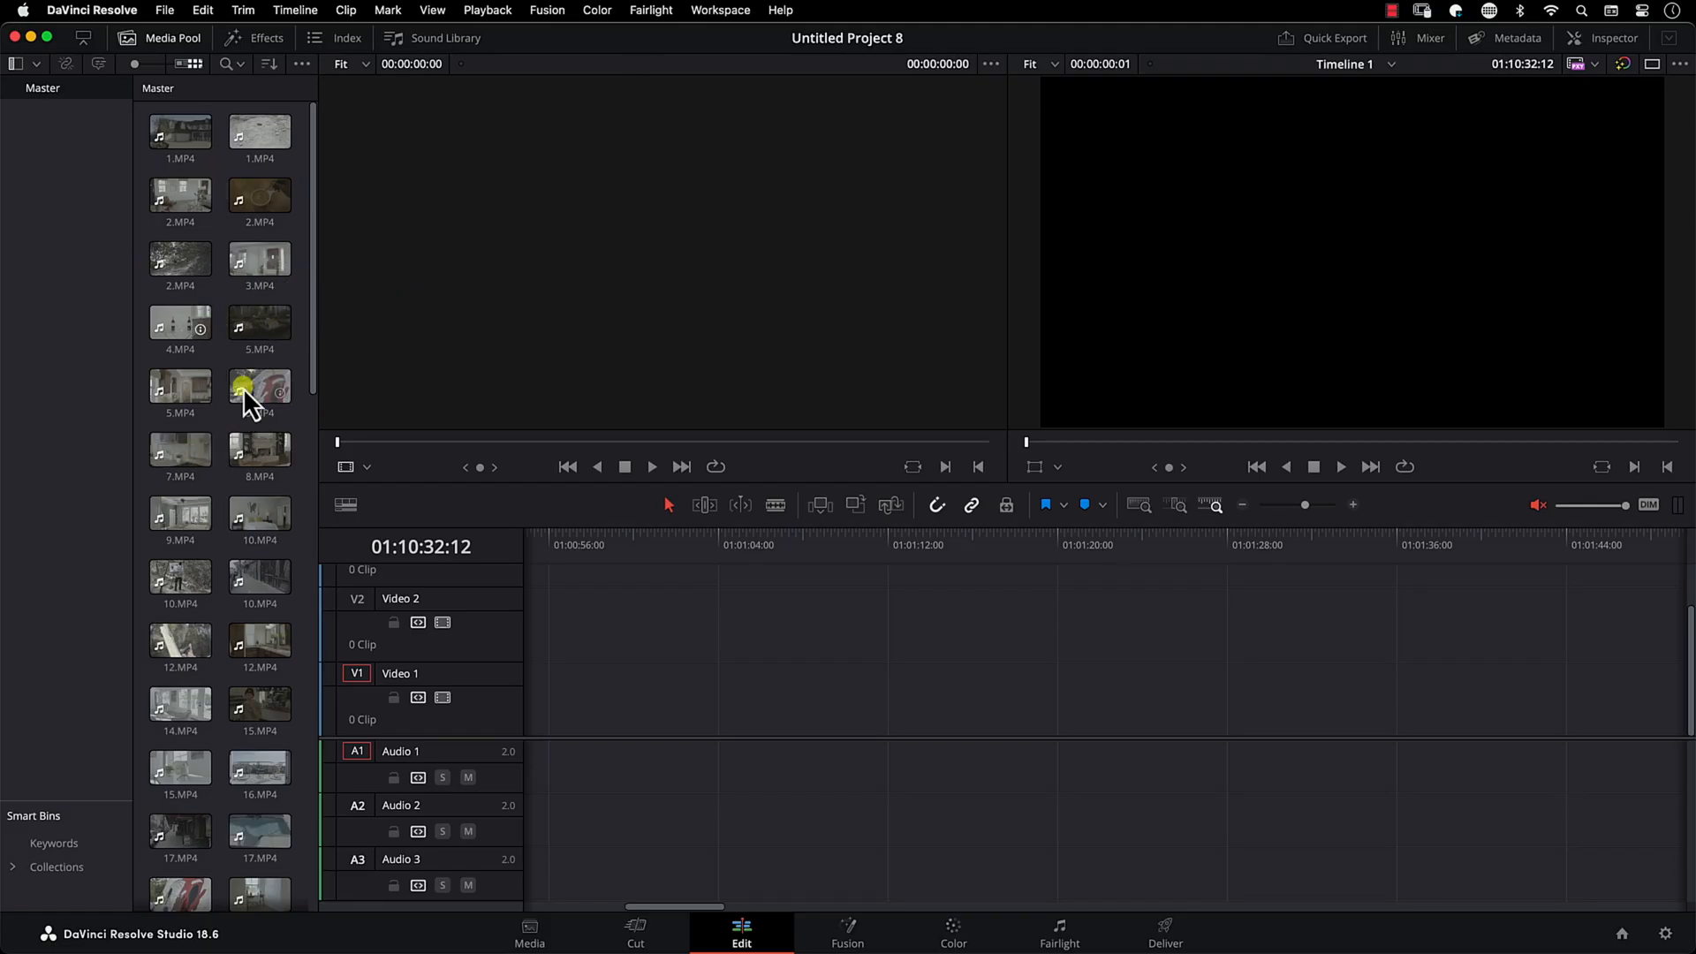
Step: Create a Coffee bin under Master and load clip C0017.MP4 into the source viewer
scroll(down, 3)
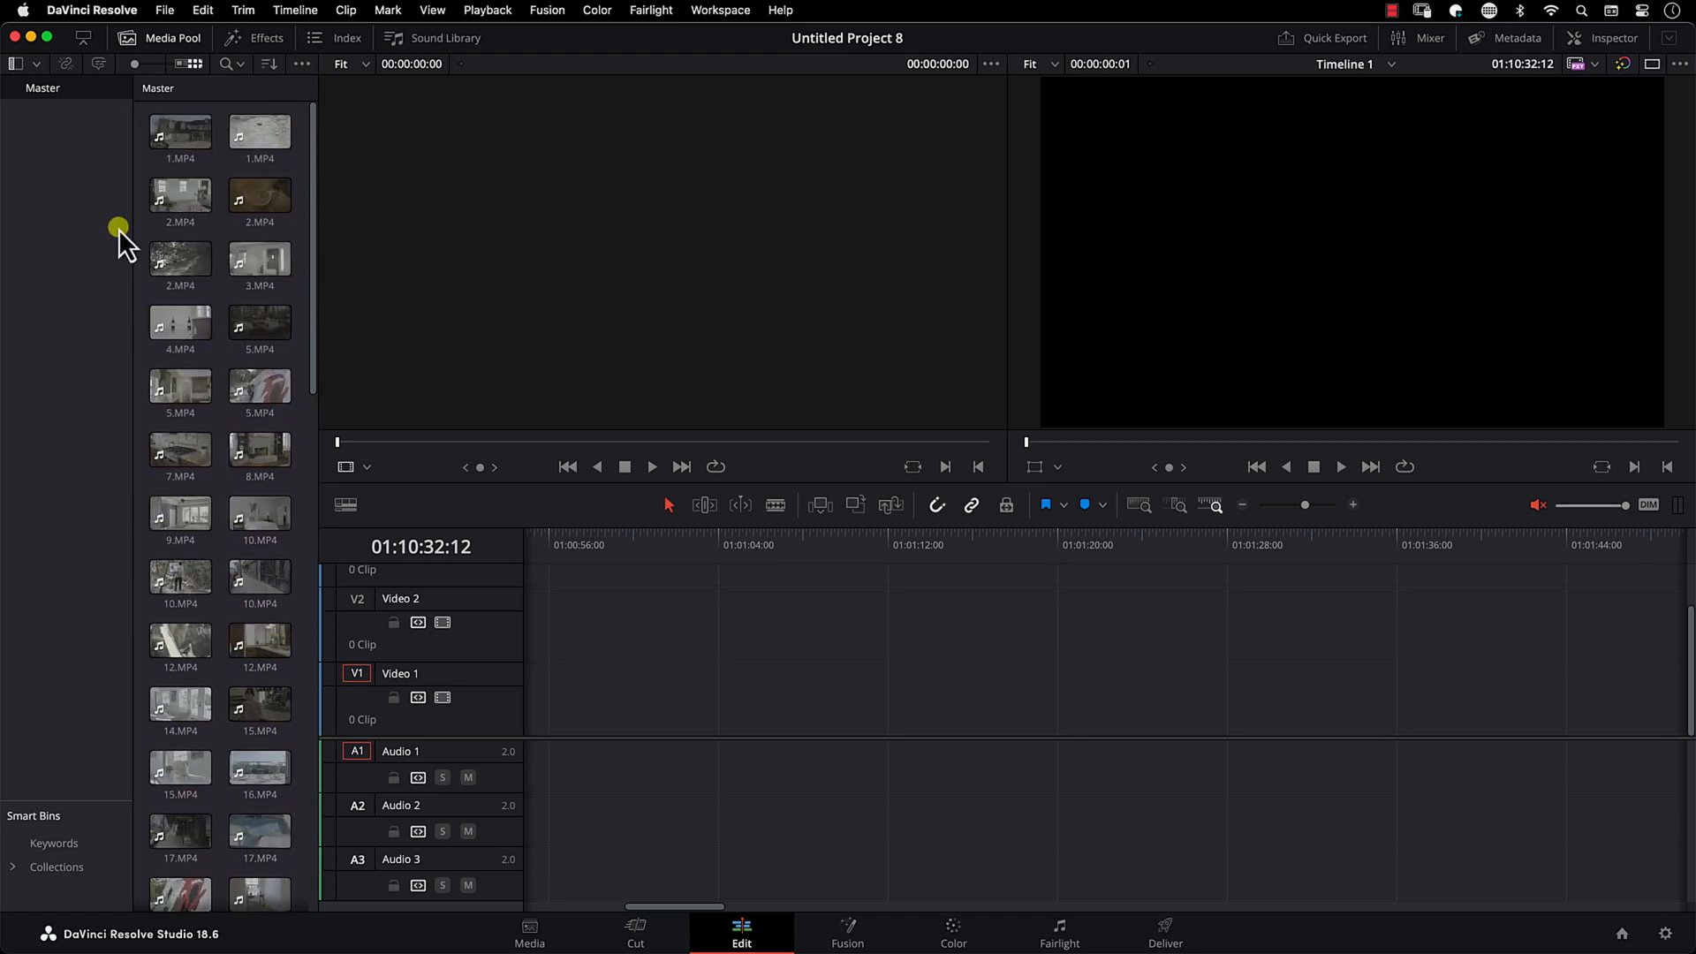
click(258, 449)
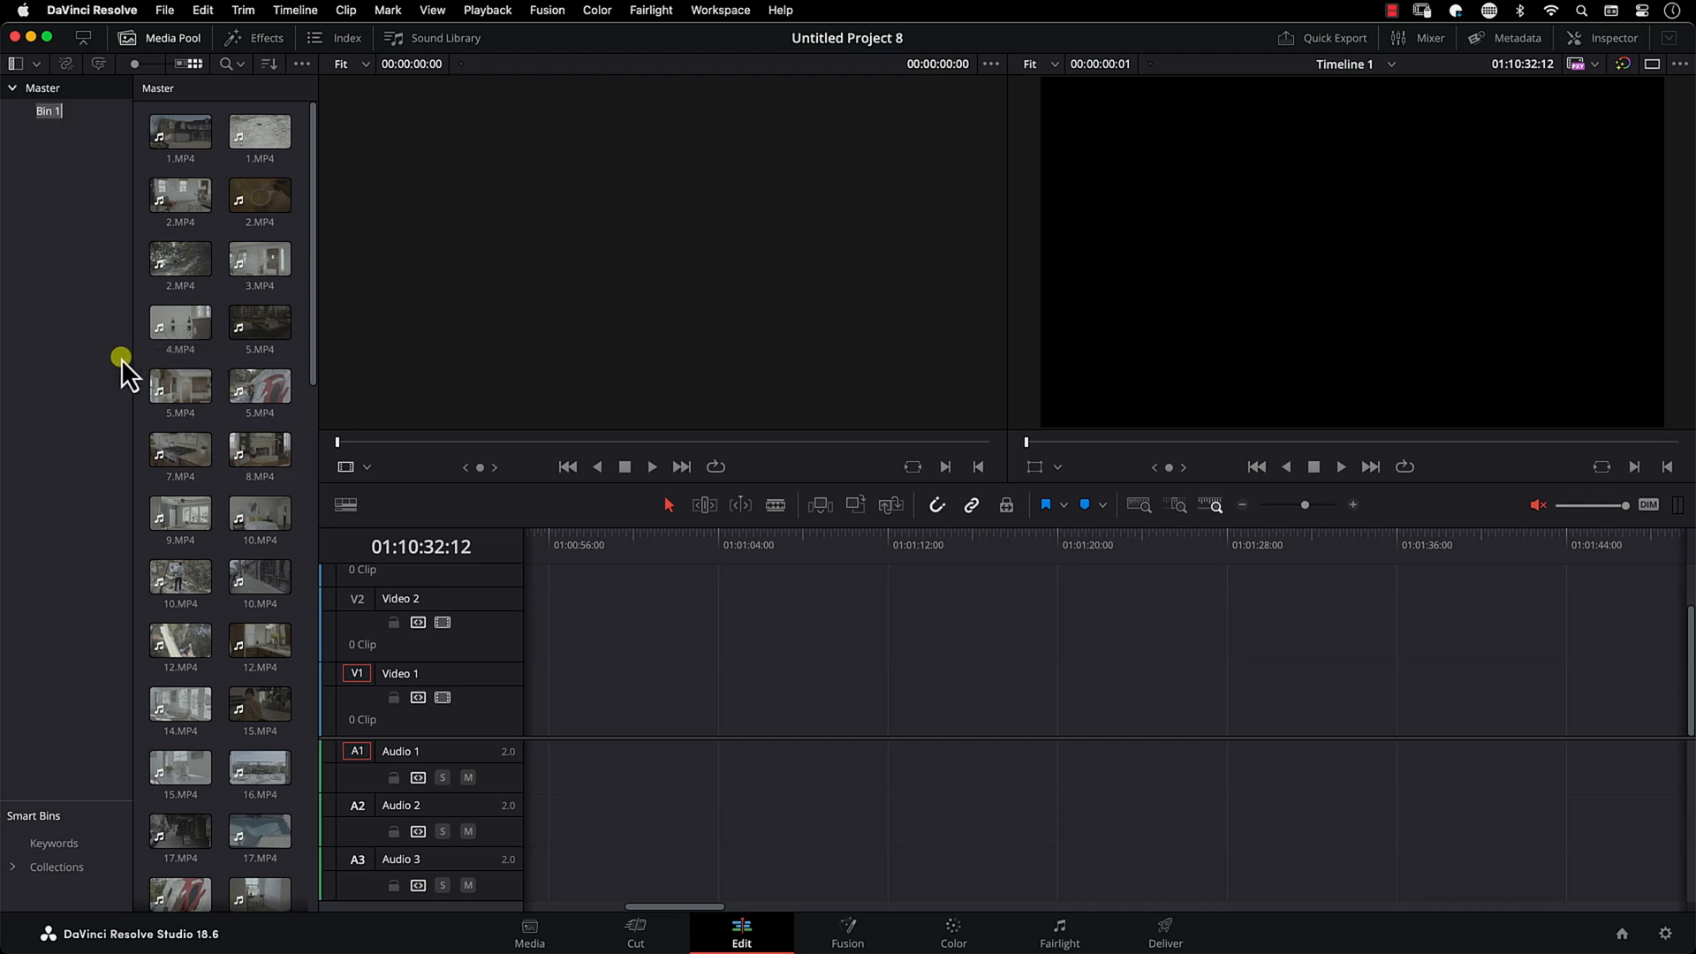
text(Coffe)
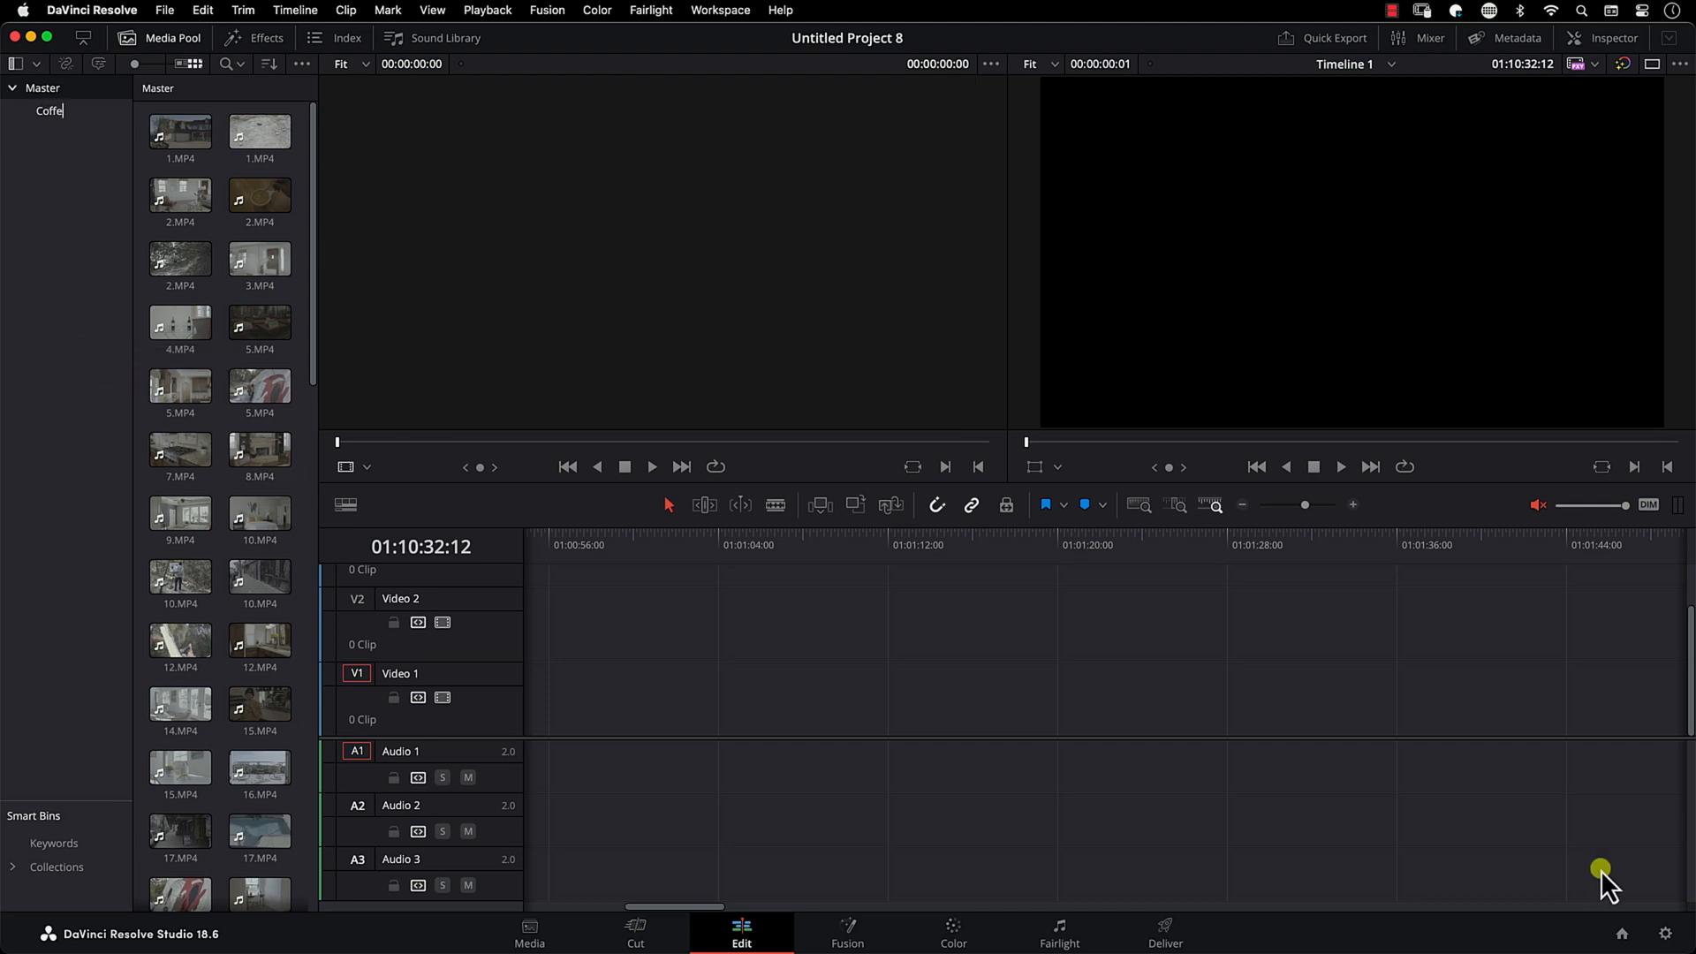
click(260, 197)
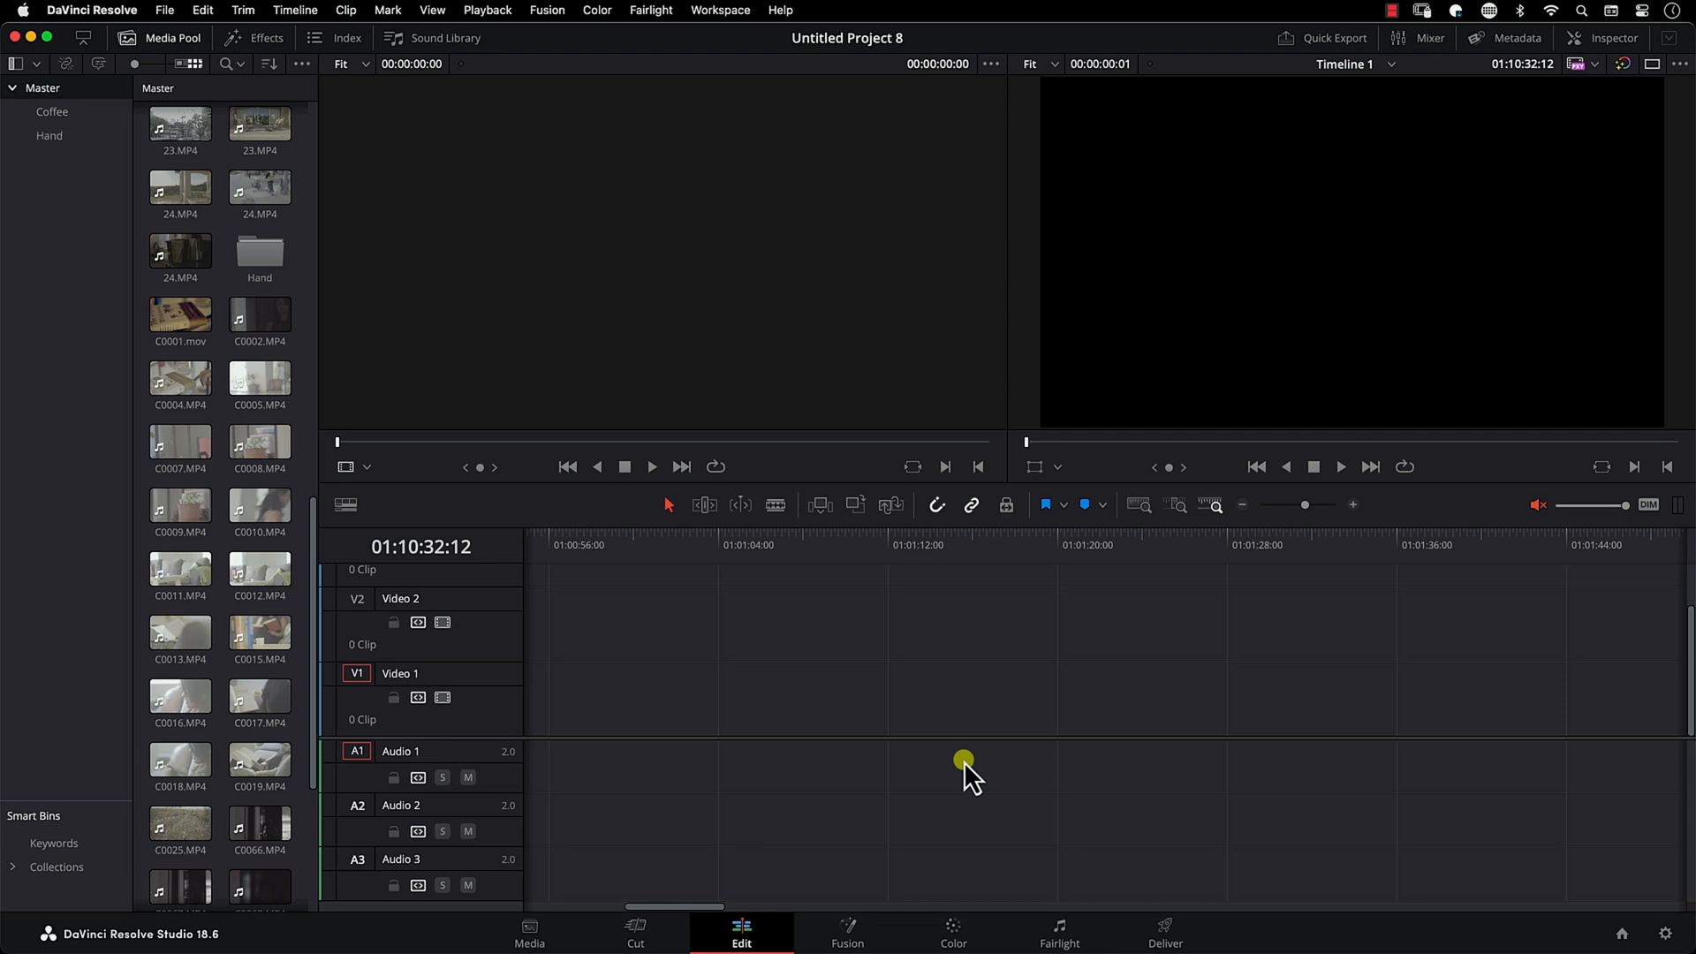
click(260, 761)
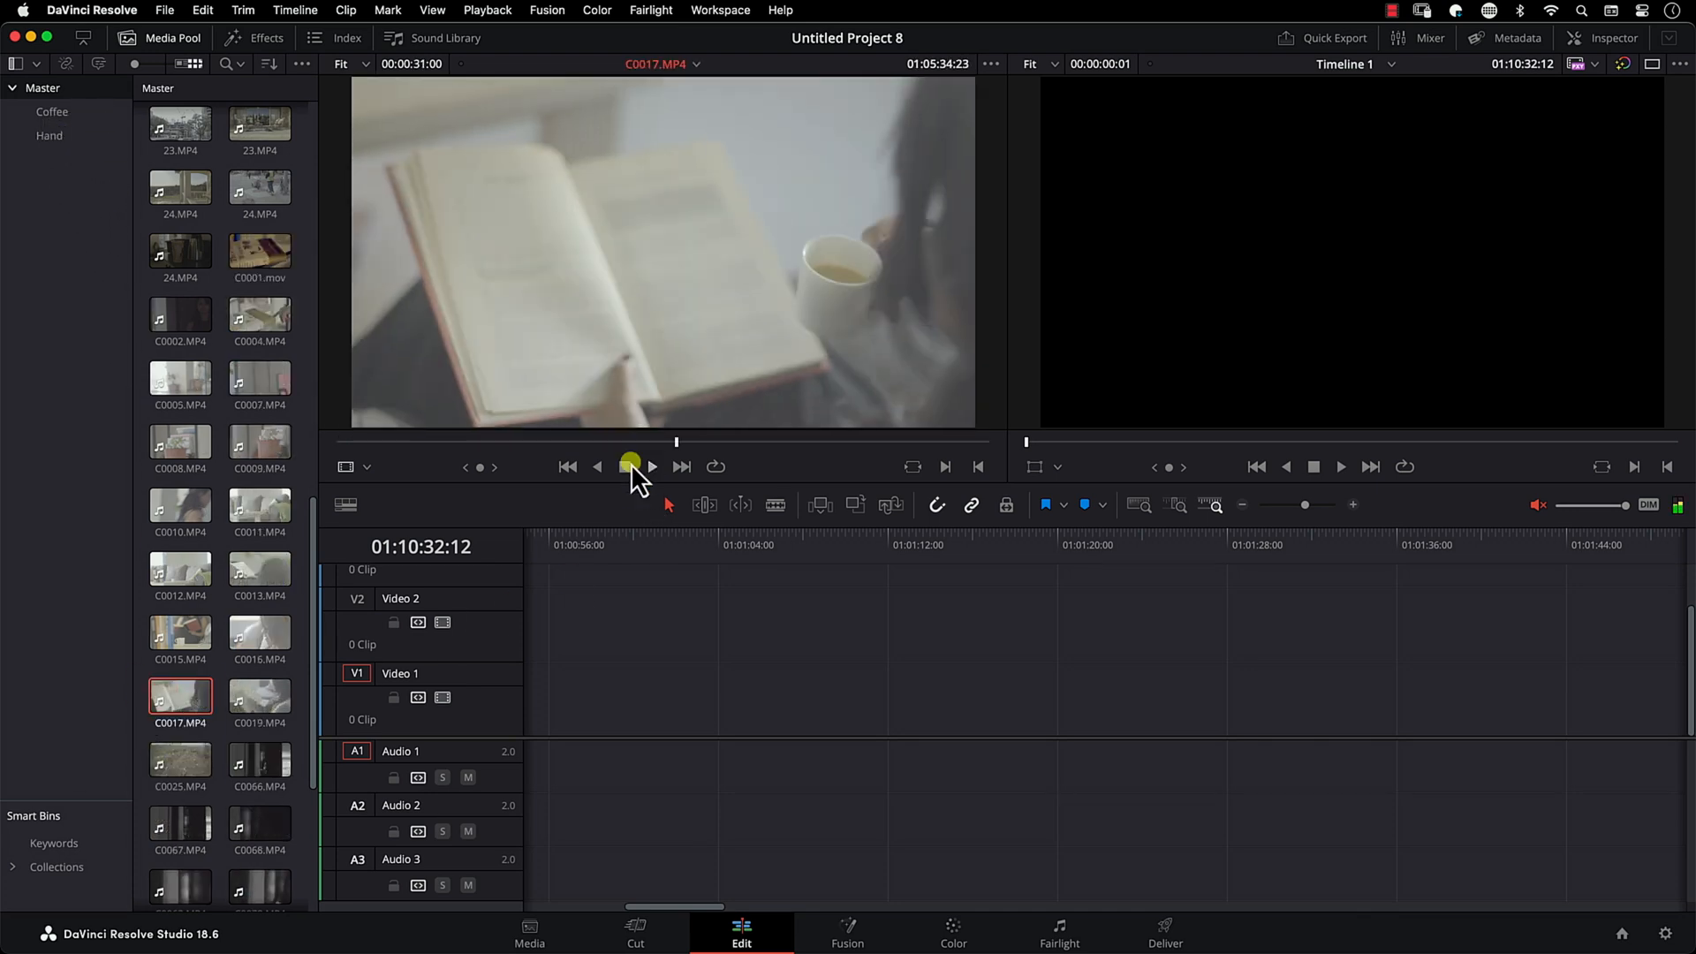
Step: Scrub through C0017.MP4, then open the Coffee bin holding 2.MP4 and C0014.MP4
drag(631, 463, 600, 447)
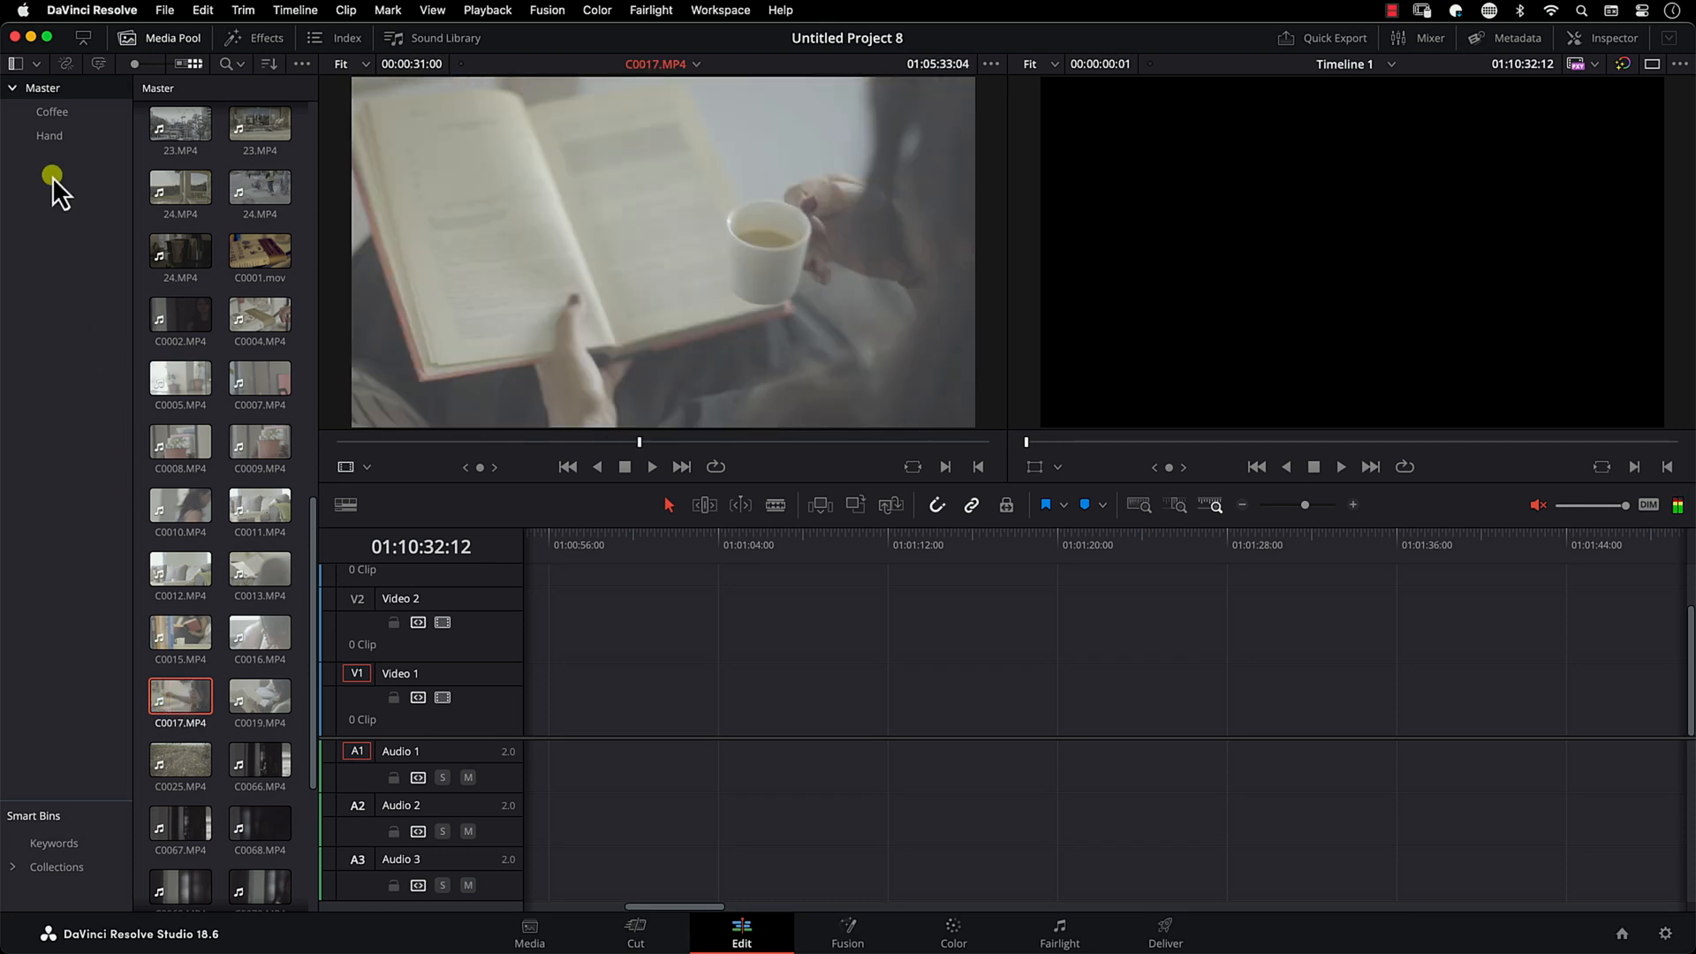
mouse_move(71, 223)
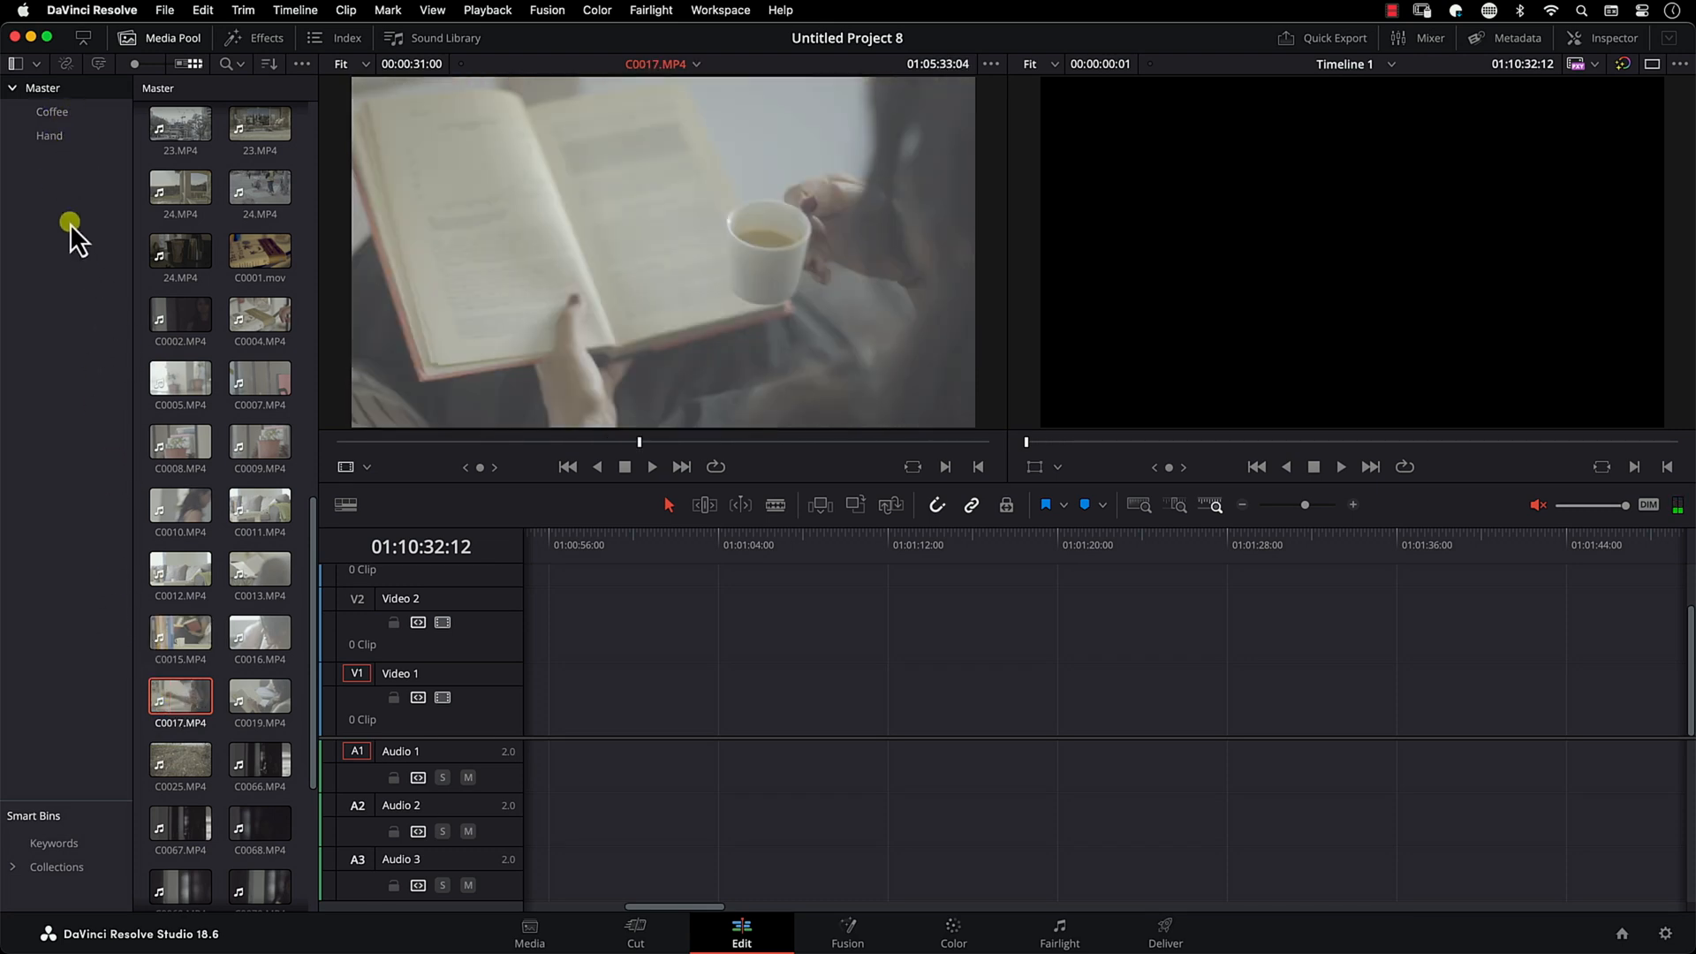
click(52, 112)
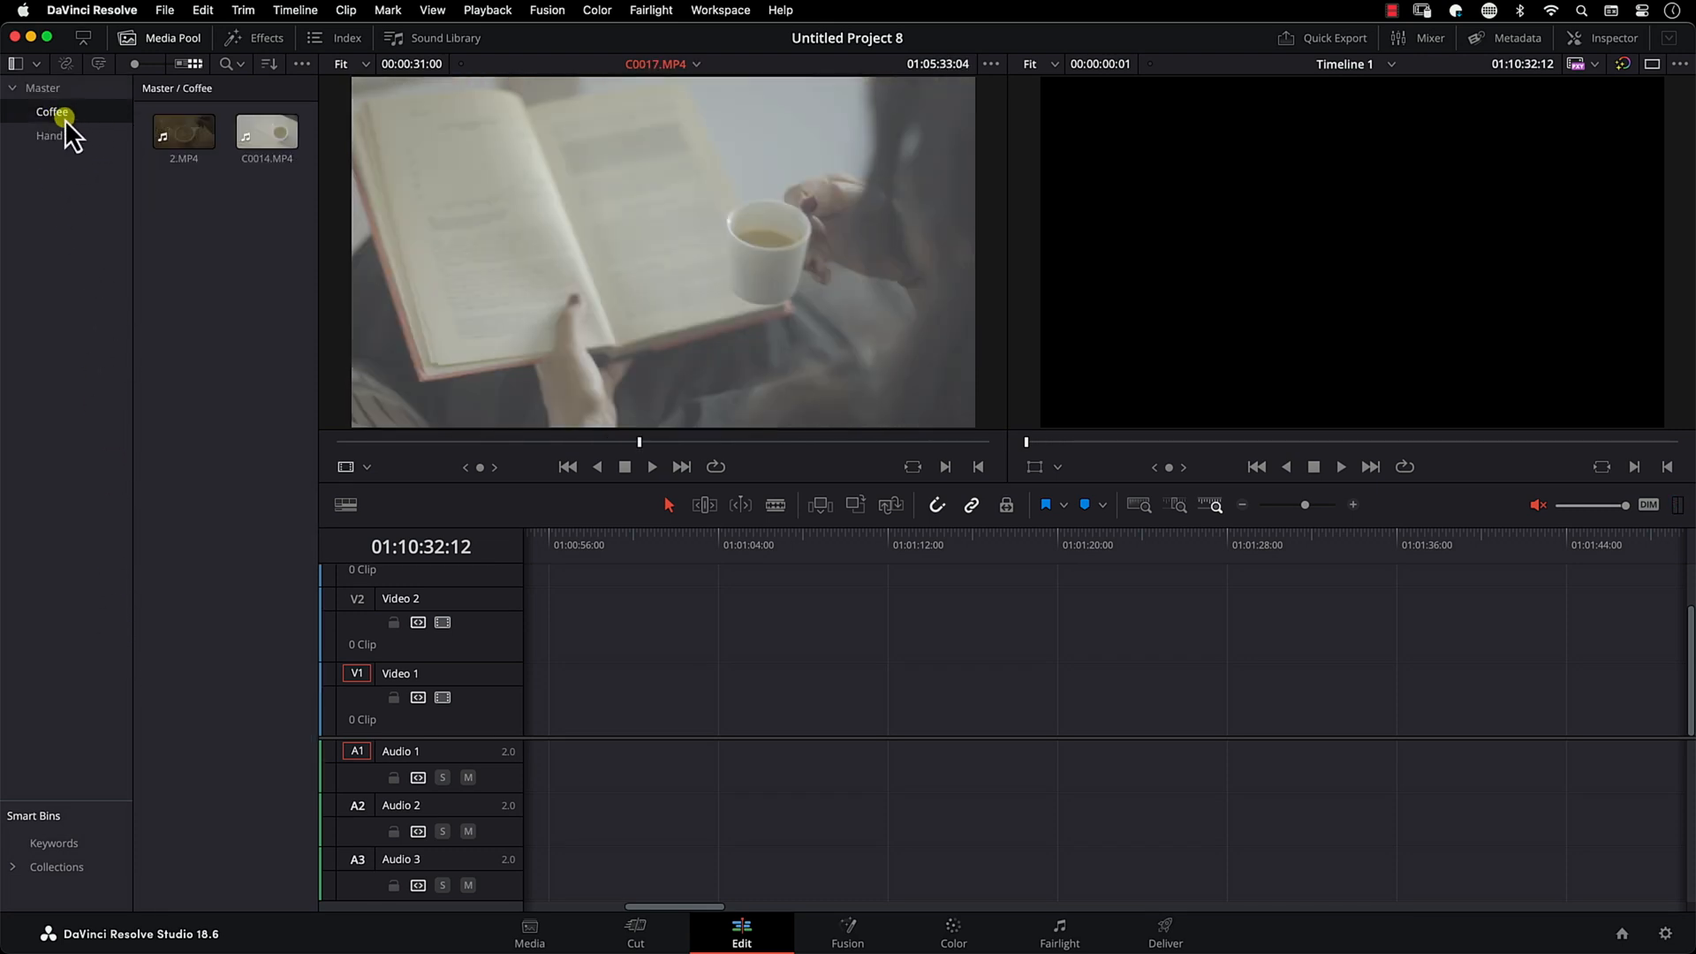